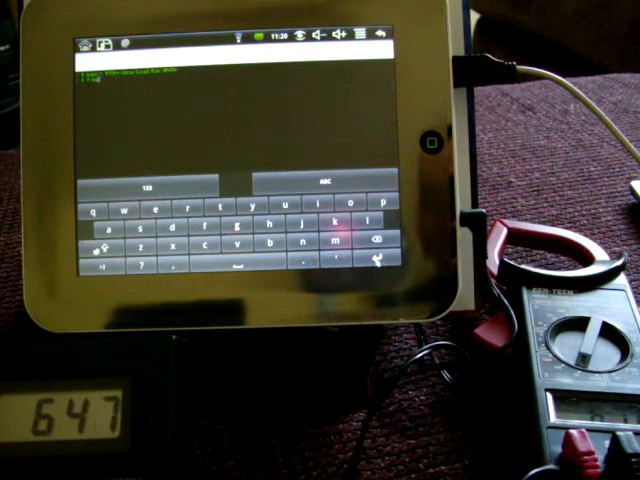
Run the entered terminal command, then leave for the home screen
{"action": "key", "text": "Return"}
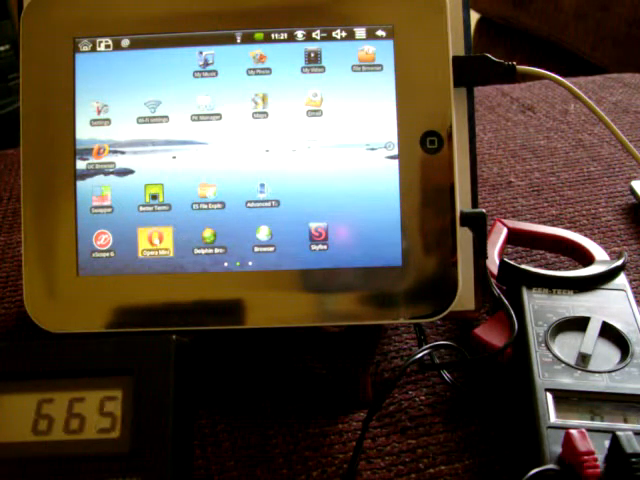
{"action": "left_click", "coordinate": [156, 244]}
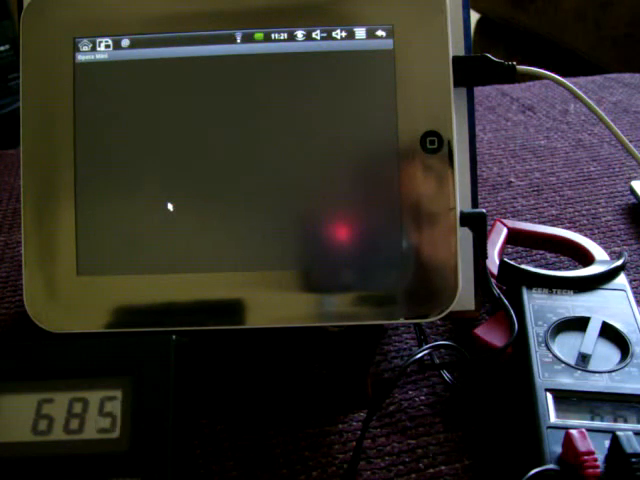
{"action": "left_click", "coordinate": [164, 204]}
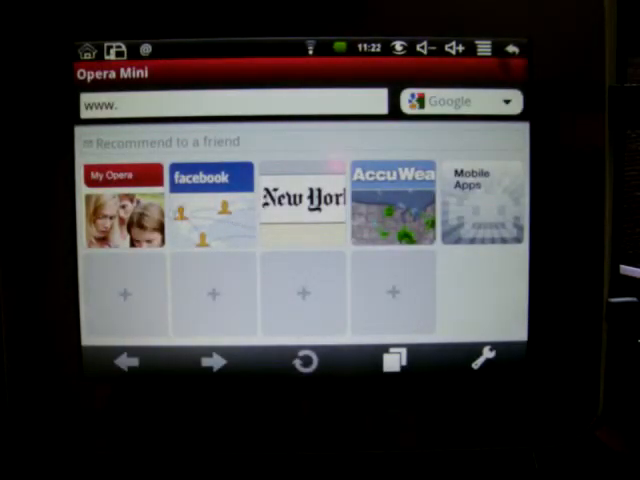
{"action": "left_click", "coordinate": [120, 204]}
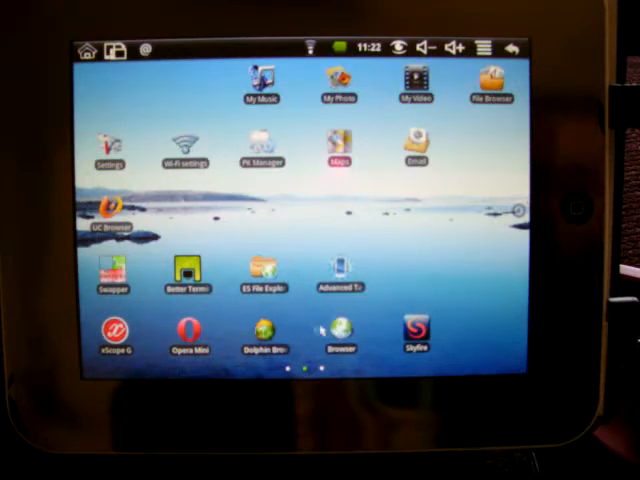
Open the Google link with Browser set as the default app and load Google's homepage
{"action": "left_click", "coordinate": [340, 330]}
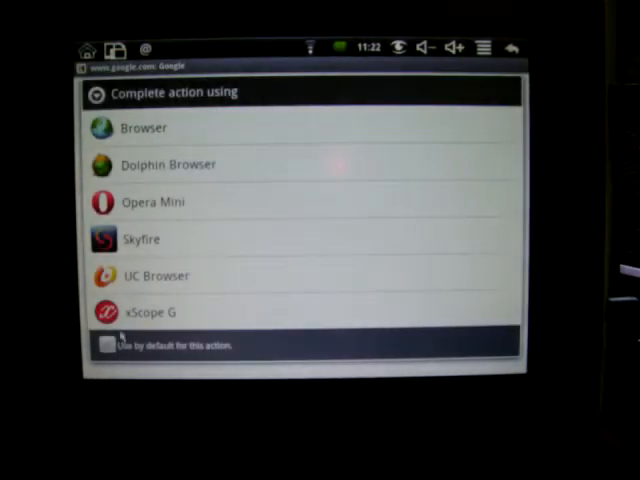
{"action": "left_click", "coordinate": [144, 128]}
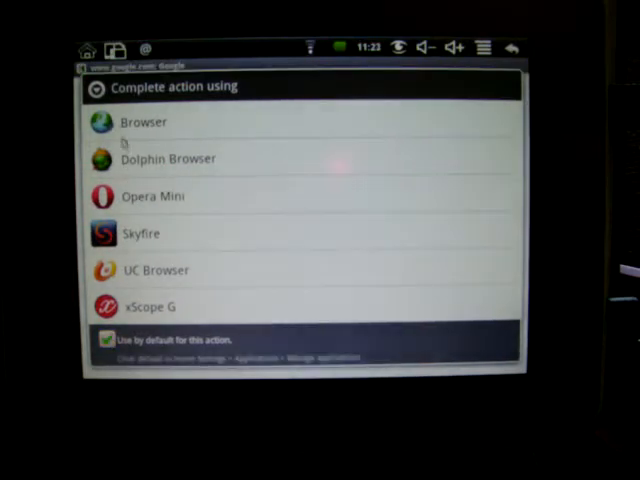
{"action": "left_click", "coordinate": [144, 122]}
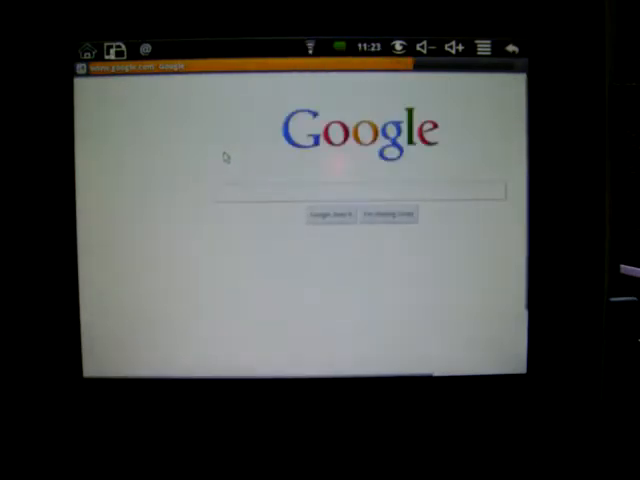
{"action": "left_click", "coordinate": [360, 192]}
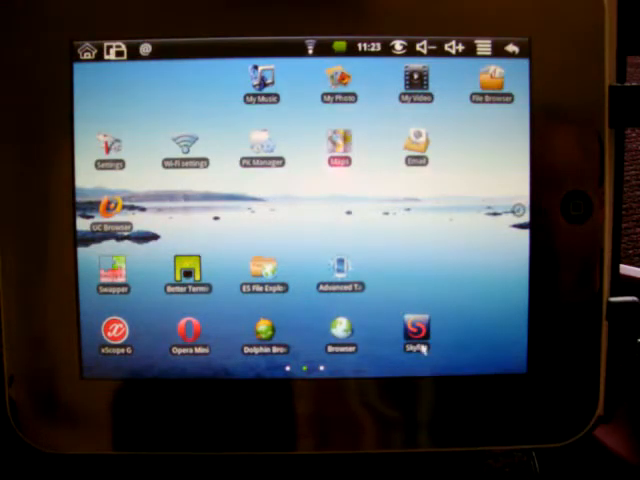
Launch Skyfire from the home screen and reach its featured-sites start page
{"action": "left_click", "coordinate": [412, 330]}
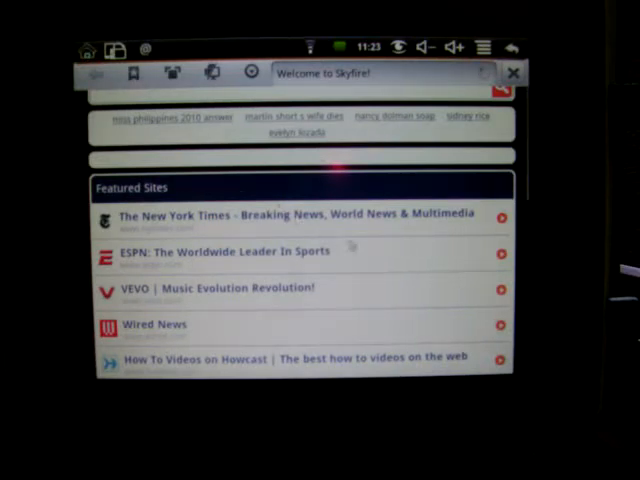
{"action": "left_click", "coordinate": [512, 72]}
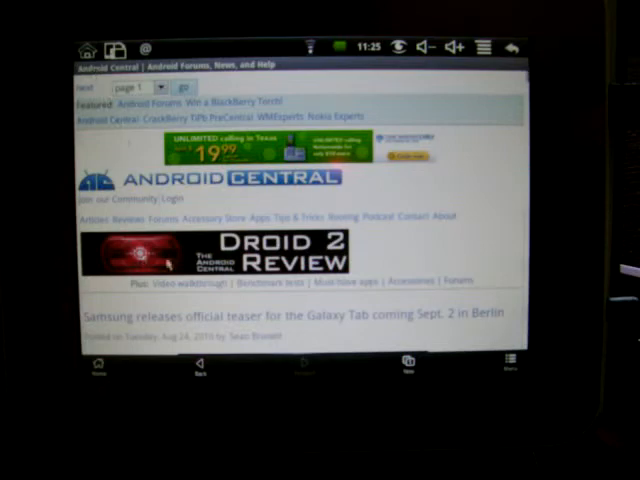
Scroll the Android Central page down to the Samsung Galaxy Tab teaser article
{"action": "scroll", "scroll_direction": "down", "scroll_amount": 3}
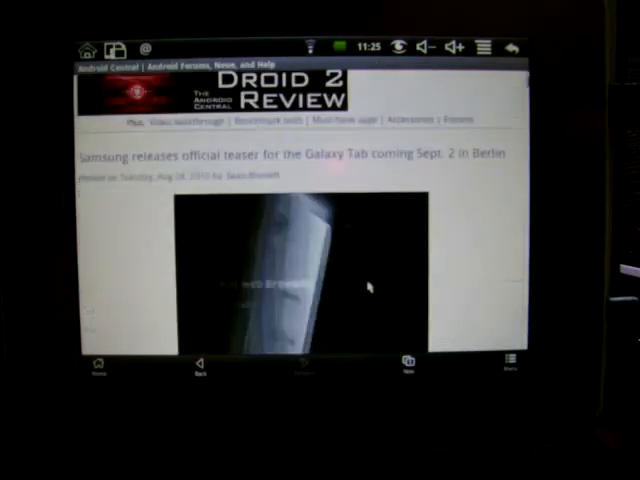
{"action": "scroll", "scroll_direction": "down", "scroll_amount": 3}
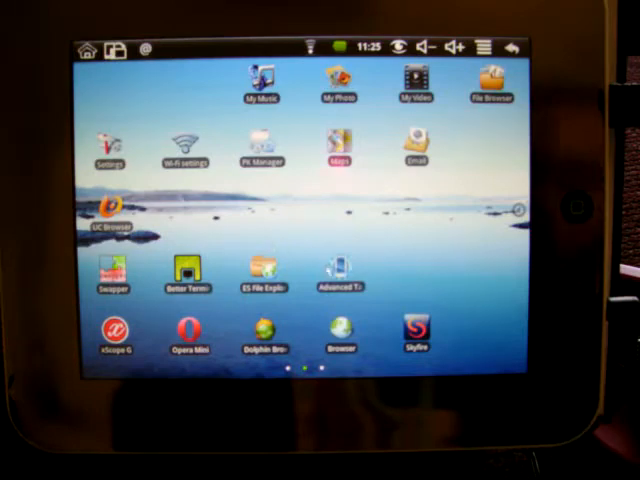
Open the task manager's Home tab and scroll through the running apps list
{"action": "left_click", "coordinate": [340, 270]}
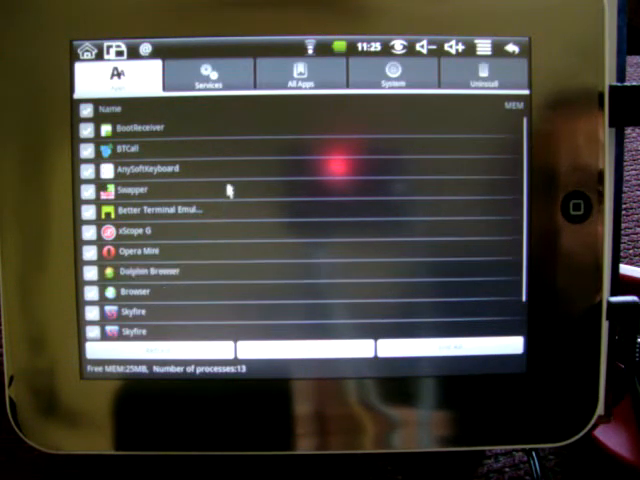
{"action": "scroll", "scroll_direction": "down", "scroll_amount": 3}
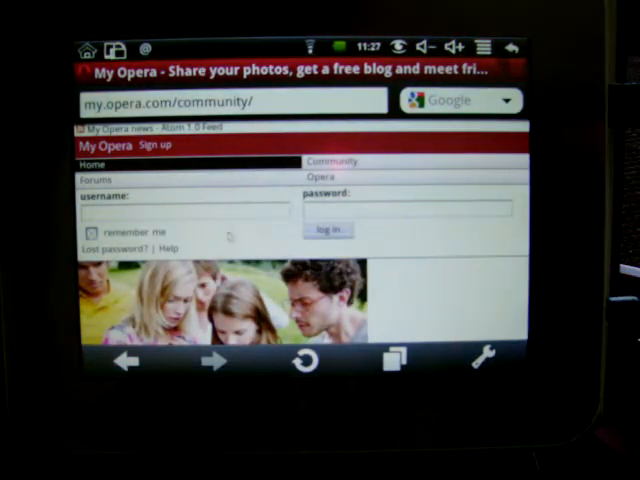
Scroll the My Opera community page past the sign-in form to its welcome text
{"action": "scroll", "scroll_direction": "down", "scroll_amount": 3}
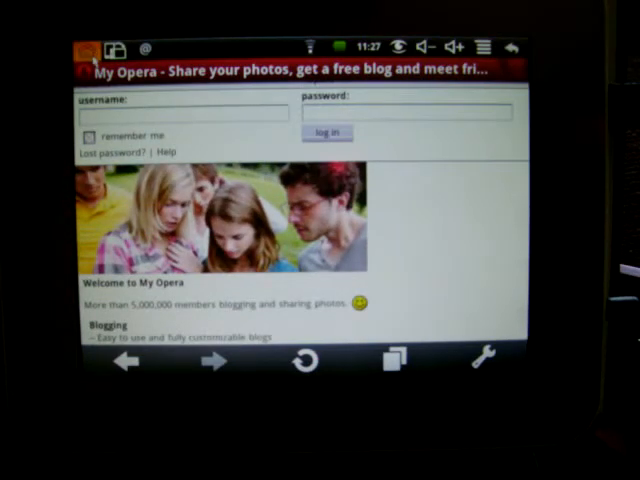
Bring up UCWeb's start page listing Google, Facebook, Yahoo and YouTube links
{"action": "left_click", "coordinate": [86, 48]}
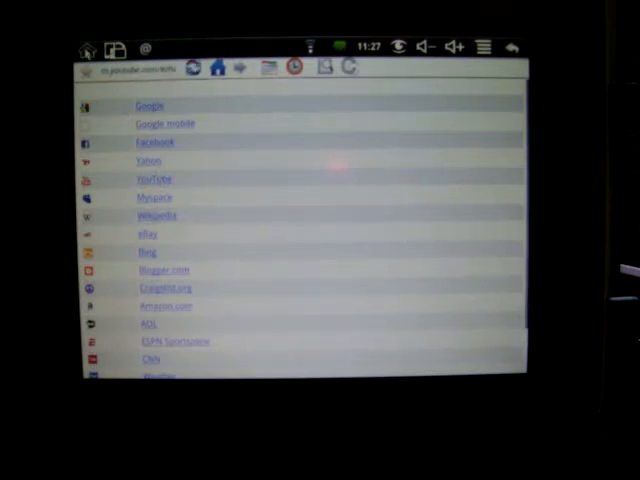
Open YouTube's Dexter Tribute video and play it with the default player
{"action": "left_click", "coordinate": [152, 178]}
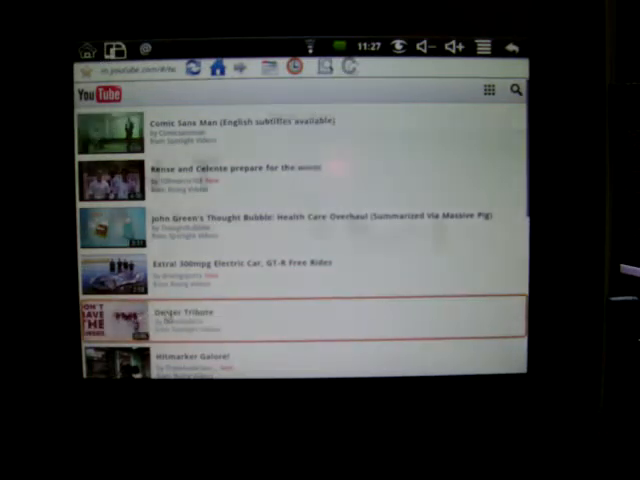
{"action": "left_click", "coordinate": [184, 312]}
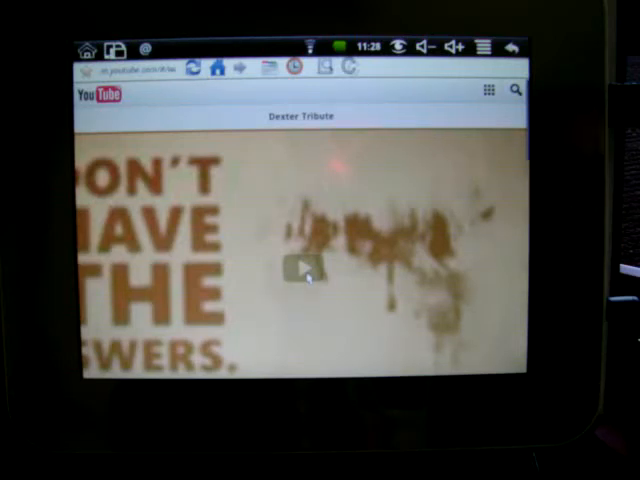
{"action": "left_click", "coordinate": [298, 268]}
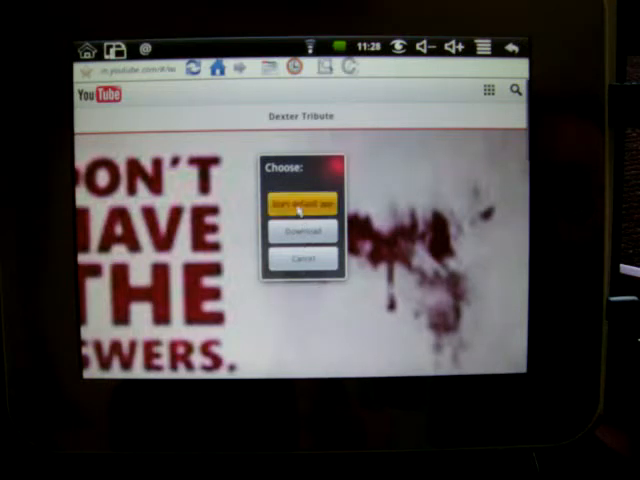
{"action": "left_click", "coordinate": [300, 204]}
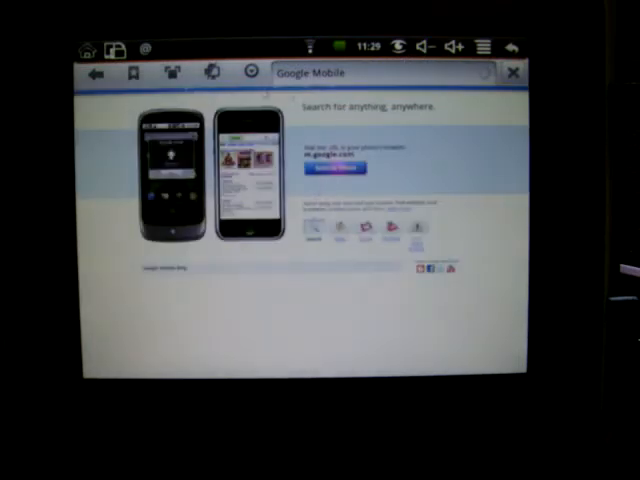
{"action": "left_click", "coordinate": [210, 72]}
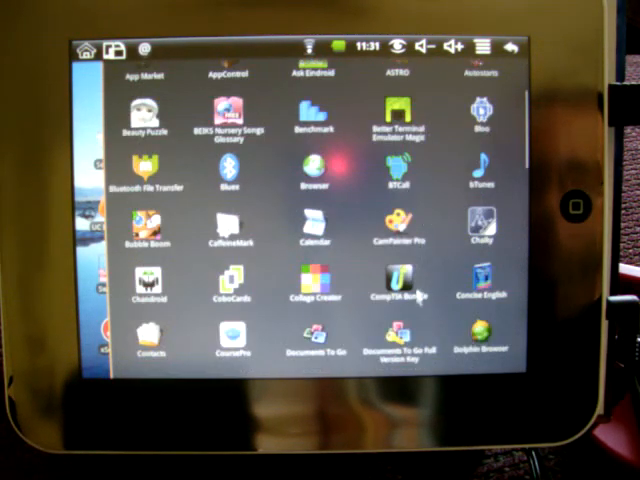
Scroll through the app drawer icons and launch the MP4 stream player
{"action": "scroll", "scroll_direction": "down", "scroll_amount": 3}
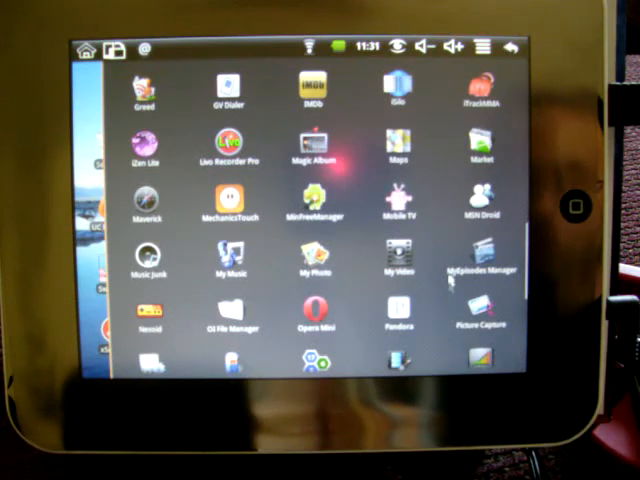
{"action": "scroll", "scroll_direction": "down", "scroll_amount": 3}
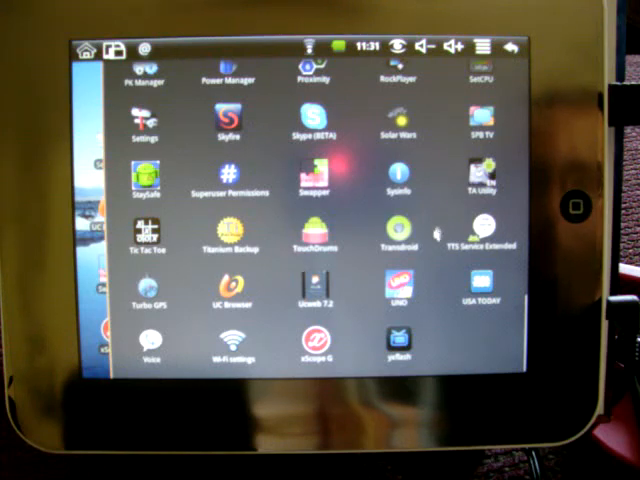
{"action": "left_click", "coordinate": [398, 344]}
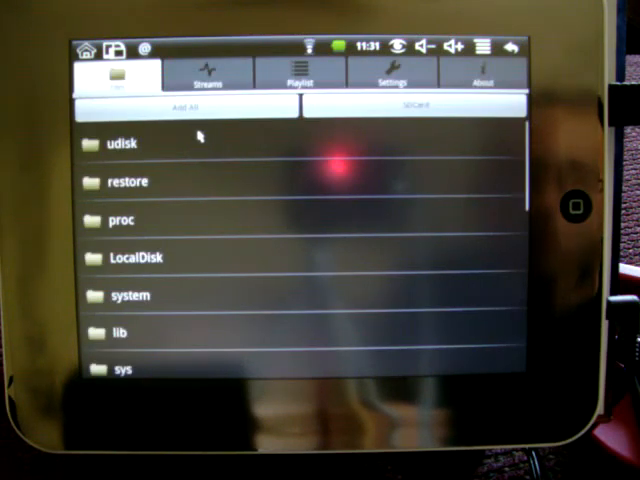
On the Stream tab, play the sites.google.com droid.mp4 URL through the chosen player
{"action": "left_click", "coordinate": [208, 72]}
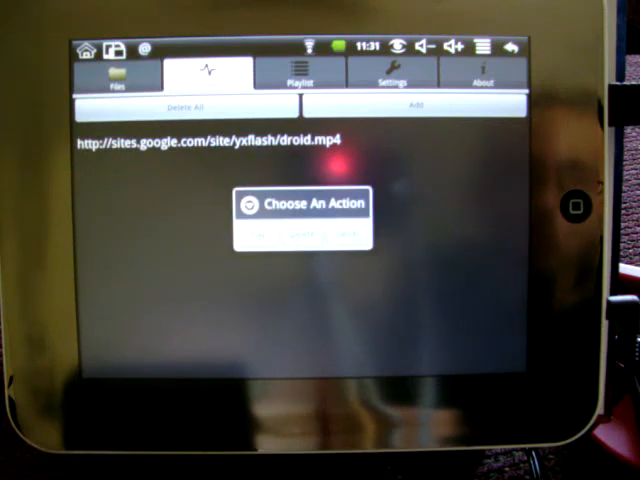
{"action": "left_click", "coordinate": [304, 236]}
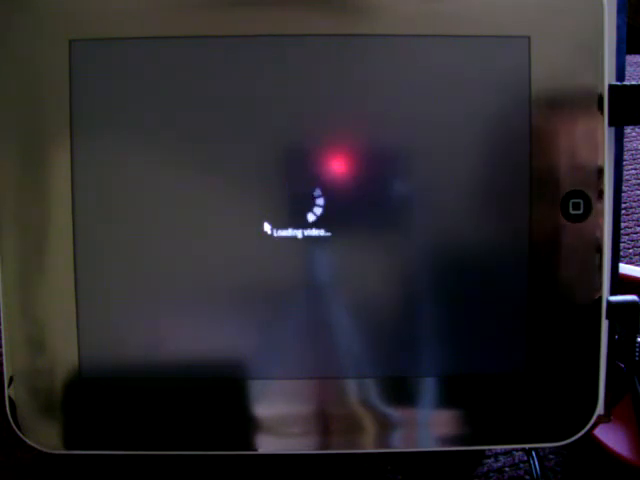